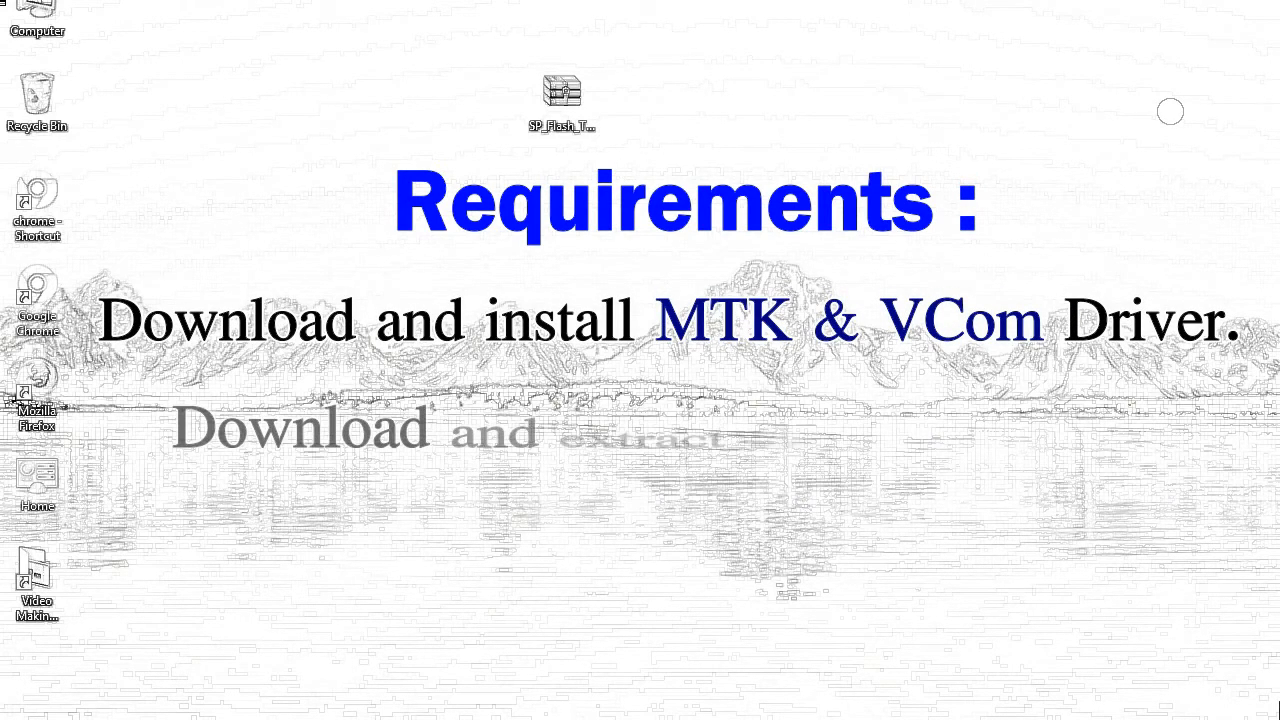
- Extract the SP_Flash_Tool archive onto the desktop with Extract Here
right_click(561, 95)
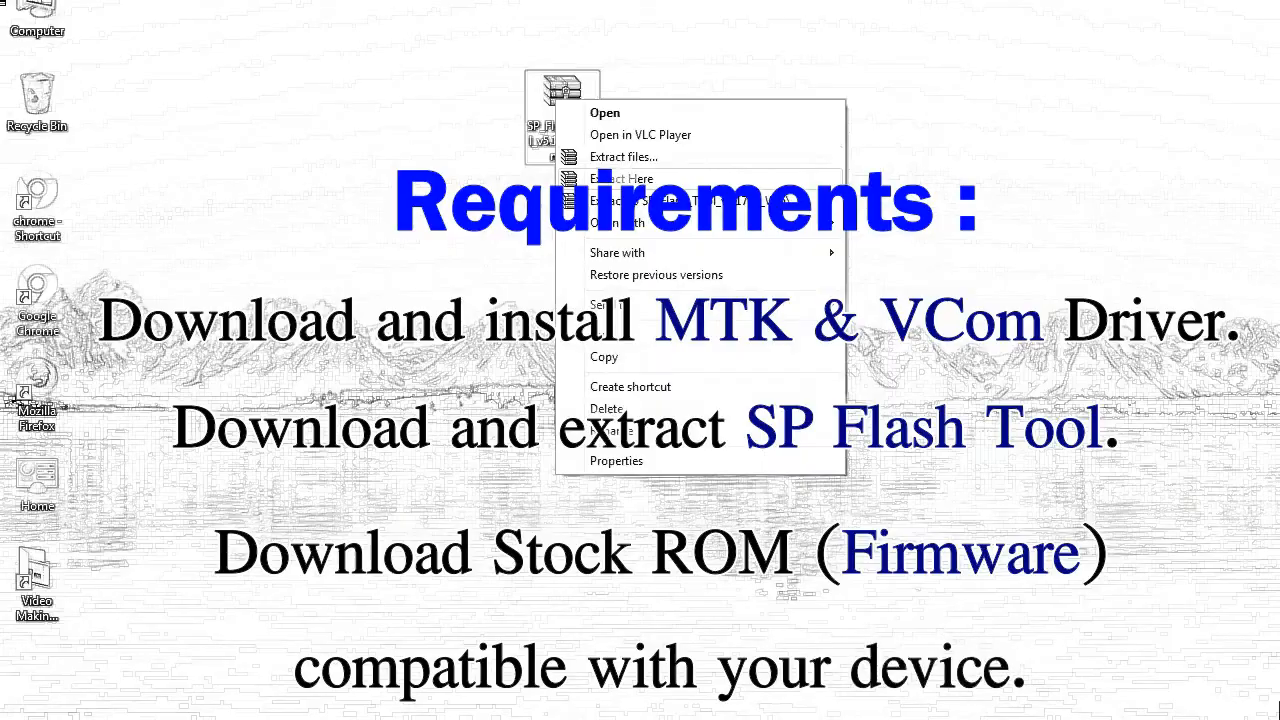
left_click(620, 178)
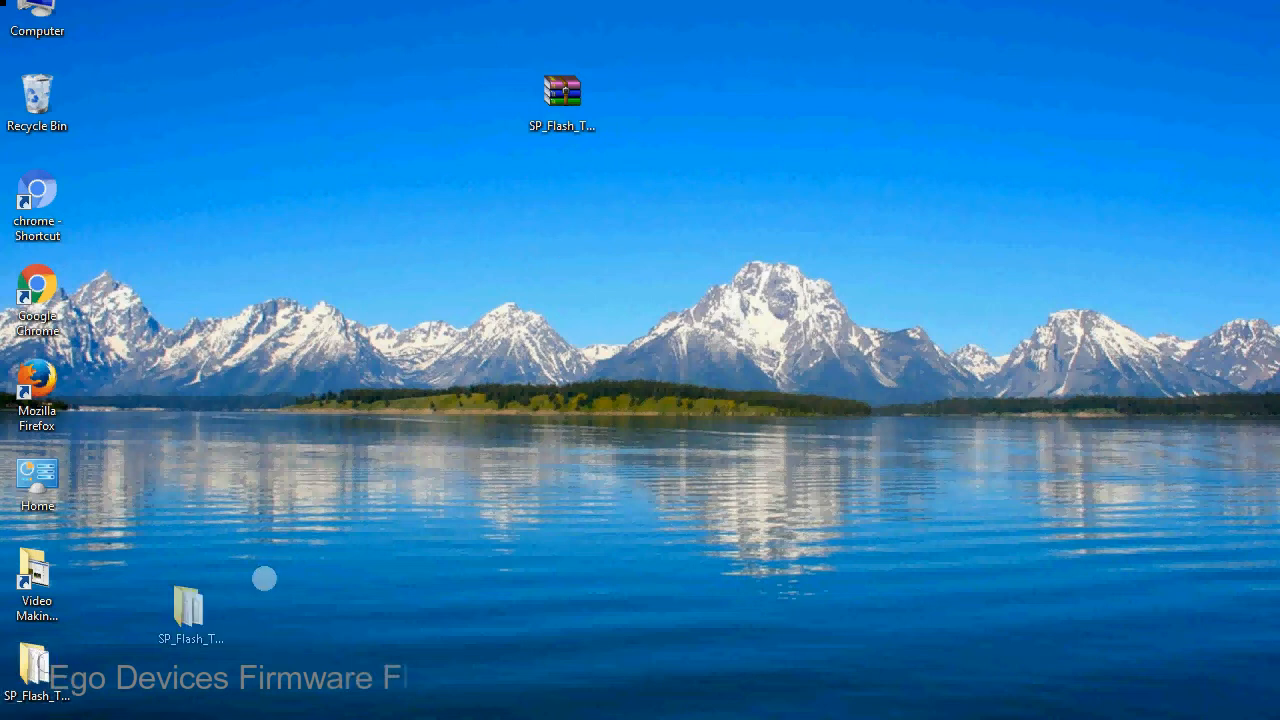
- Open the SP_Flash_Tool_v5.1728_Win folder and run flash_tool.exe
left_click_drag(187, 610, 647, 105)
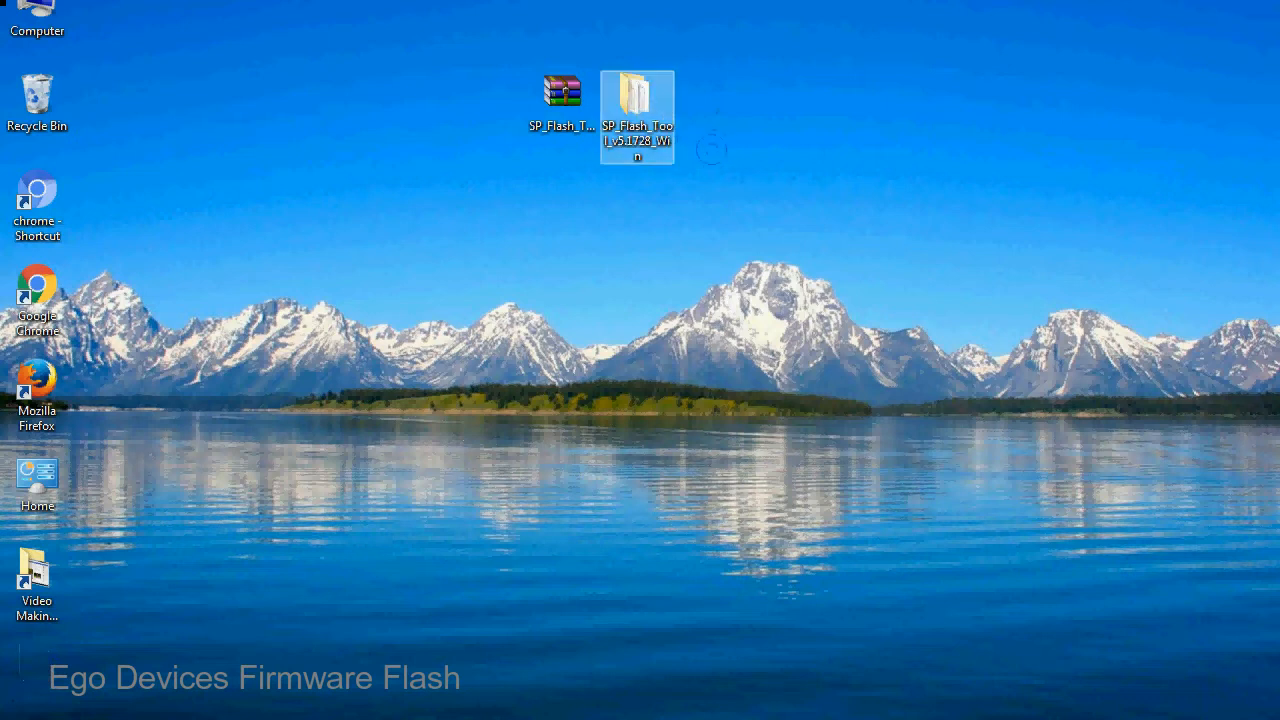
double_click(637, 110)
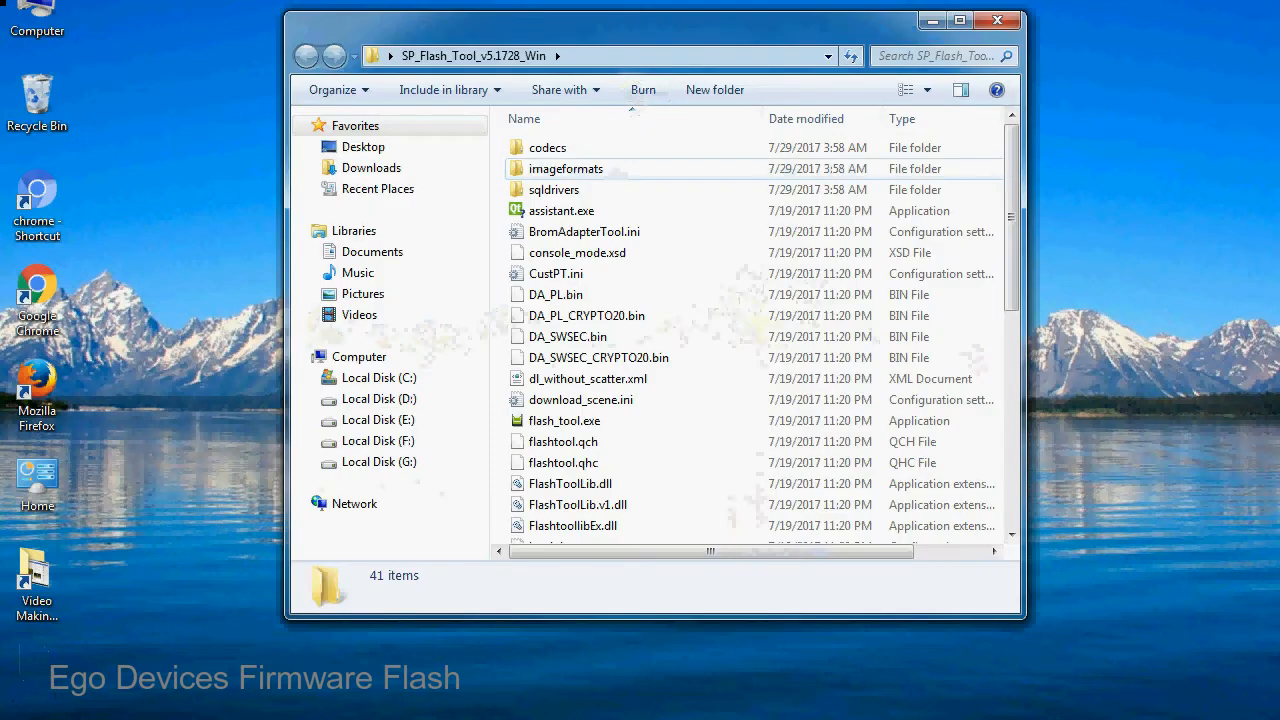
scroll("down", 3)
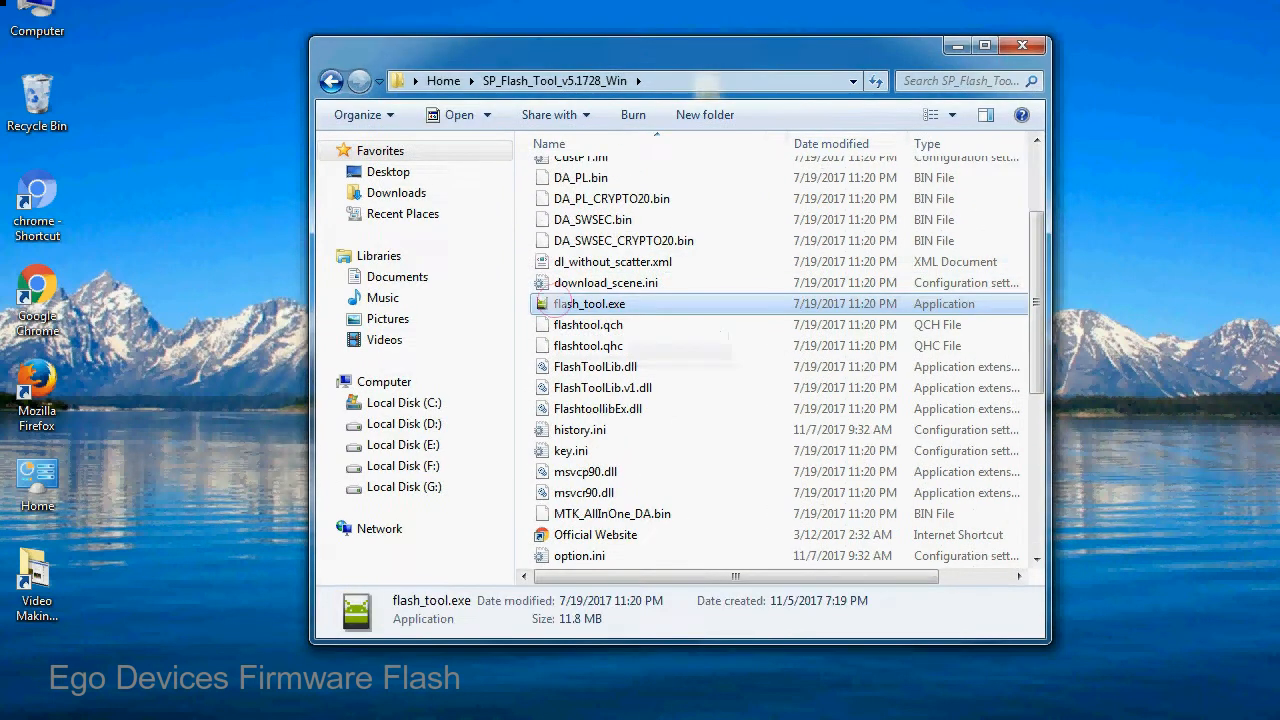
right_click(589, 303)
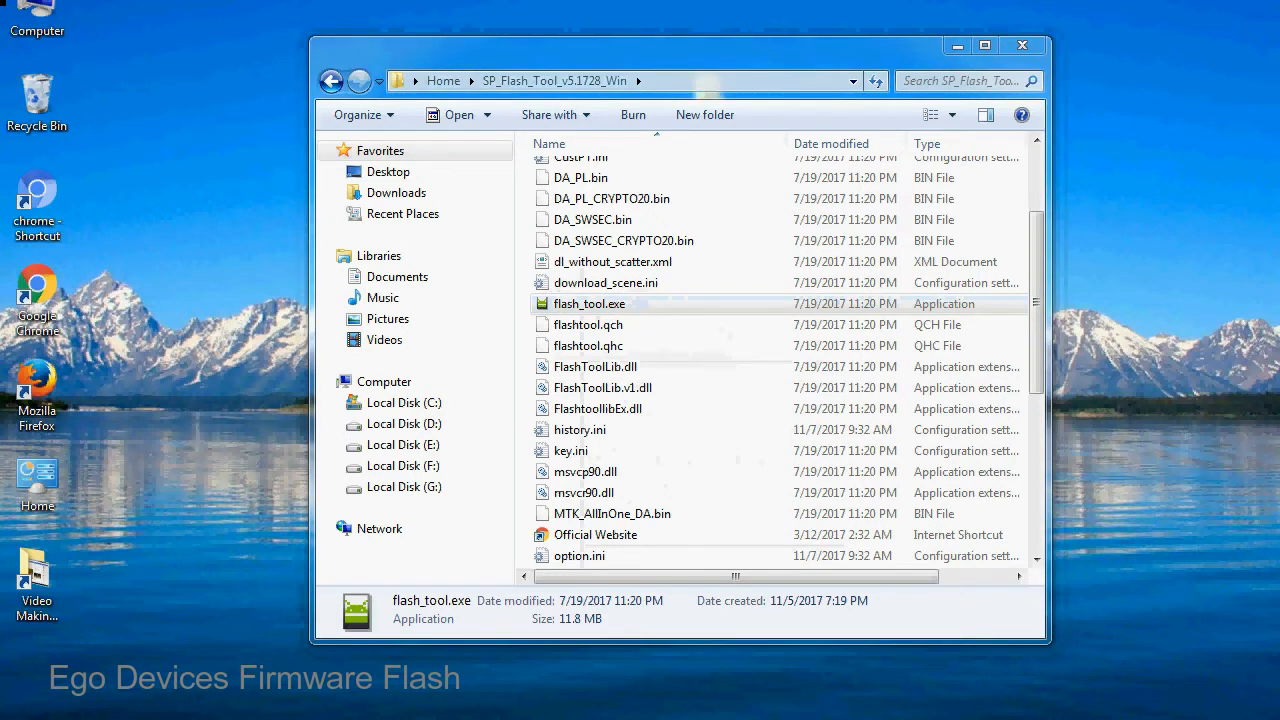
double_click(589, 303)
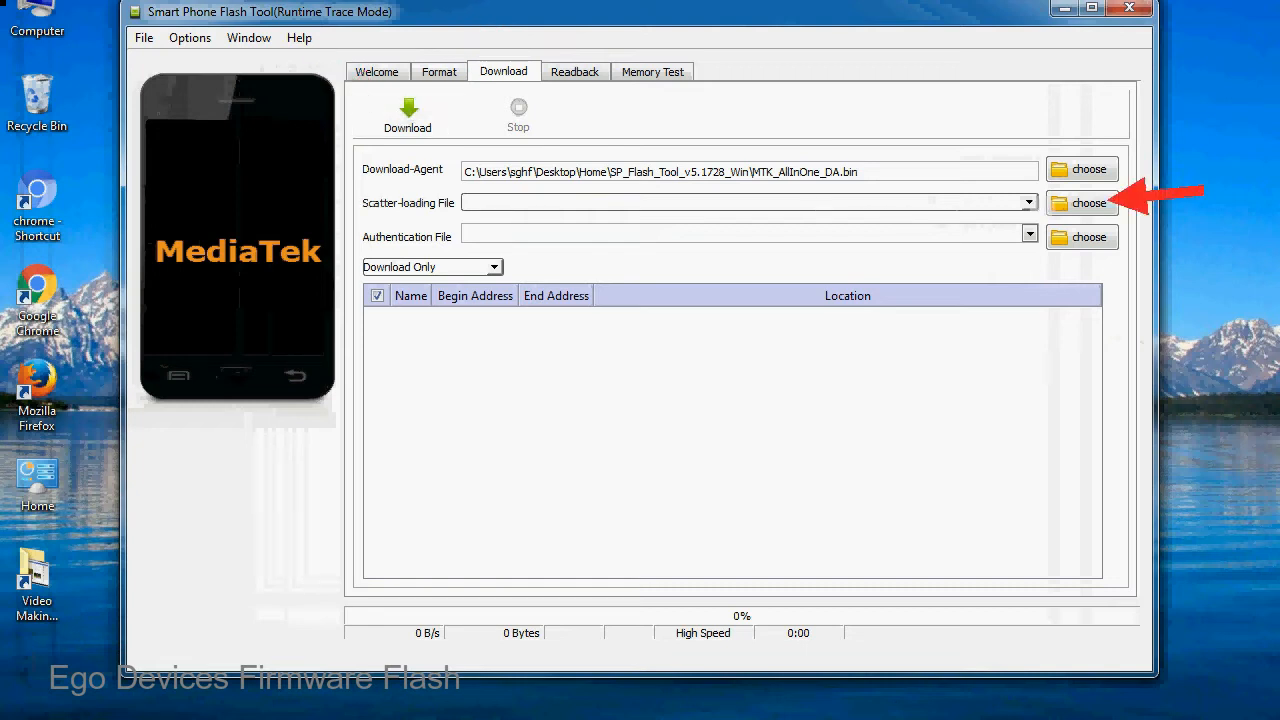
- Load MT6XXX_Android_scatter.txt from the Firmware folder as the scatter-loading file
left_click(1088, 203)
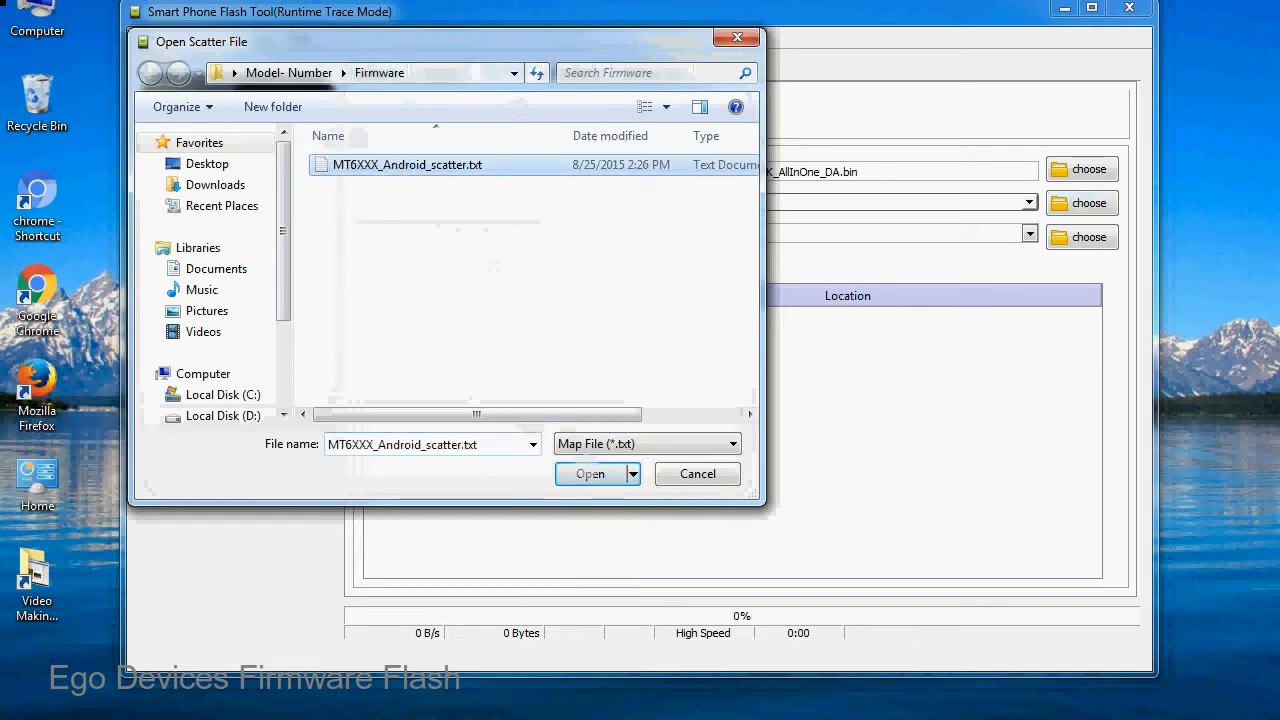
left_click(589, 474)
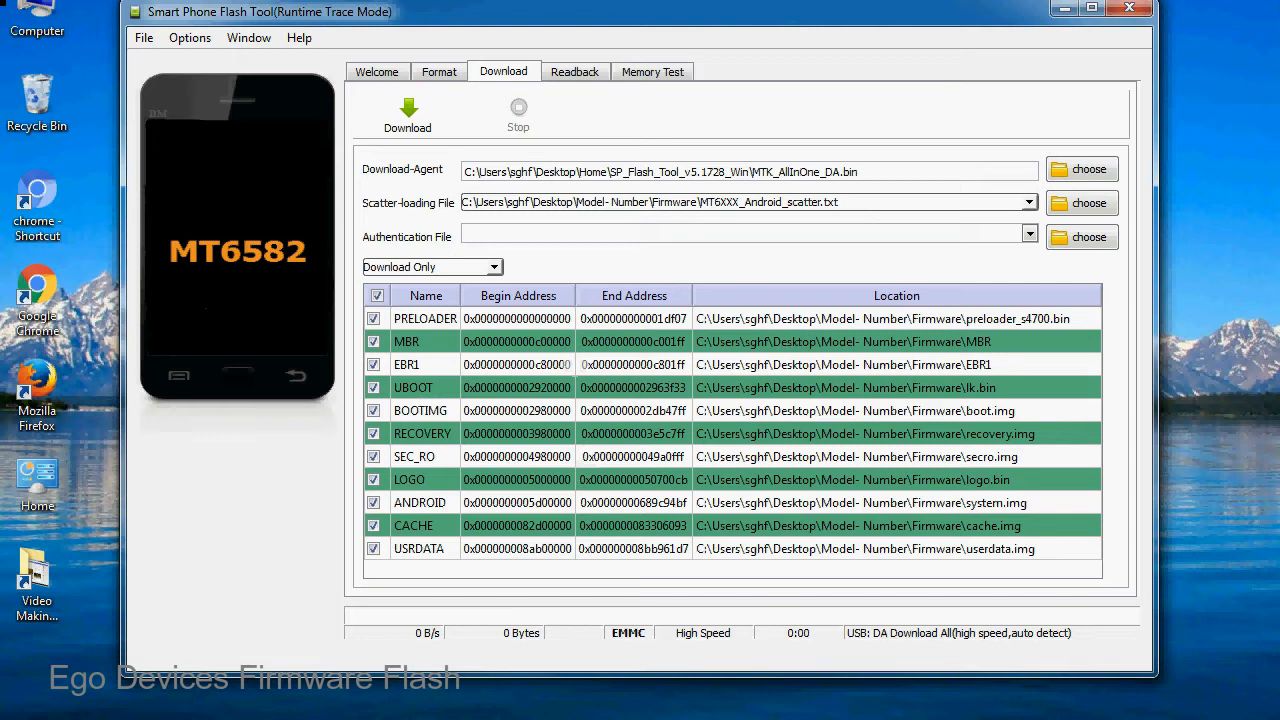
- Start the Download to flash the MT6582 partitions from PRELOADER to USRDATA
left_click(407, 110)
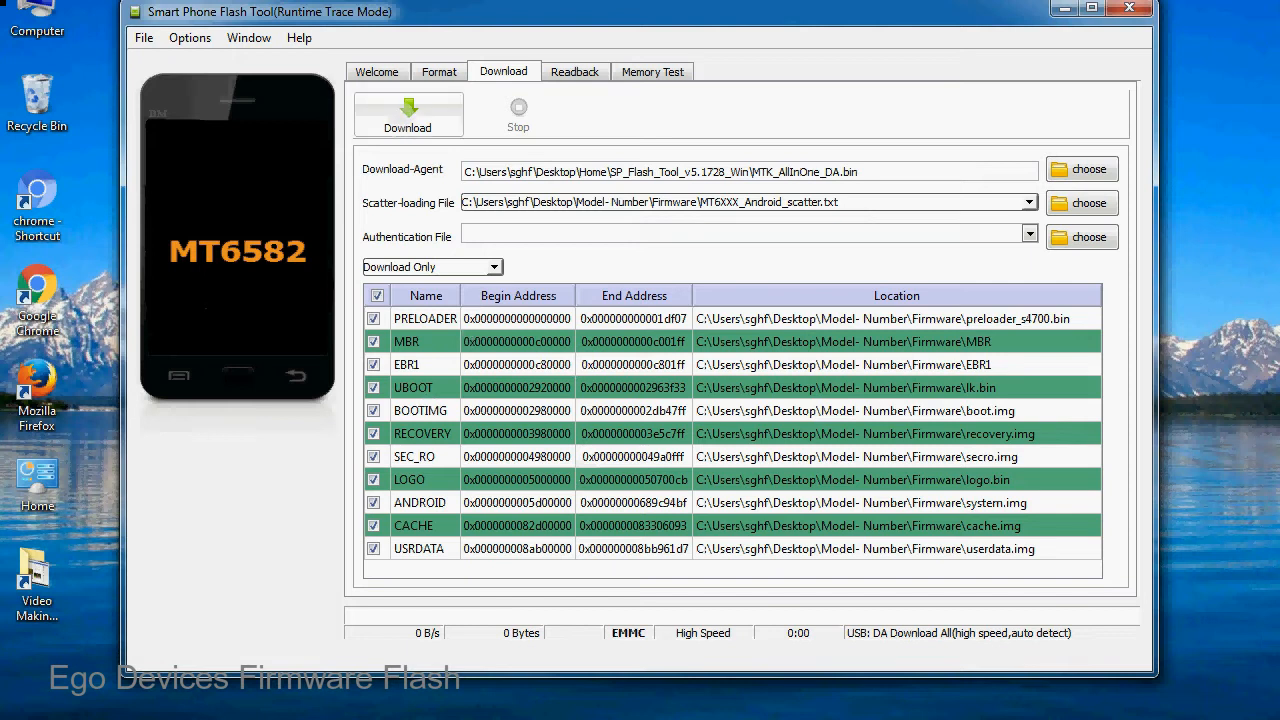
left_click(407, 113)
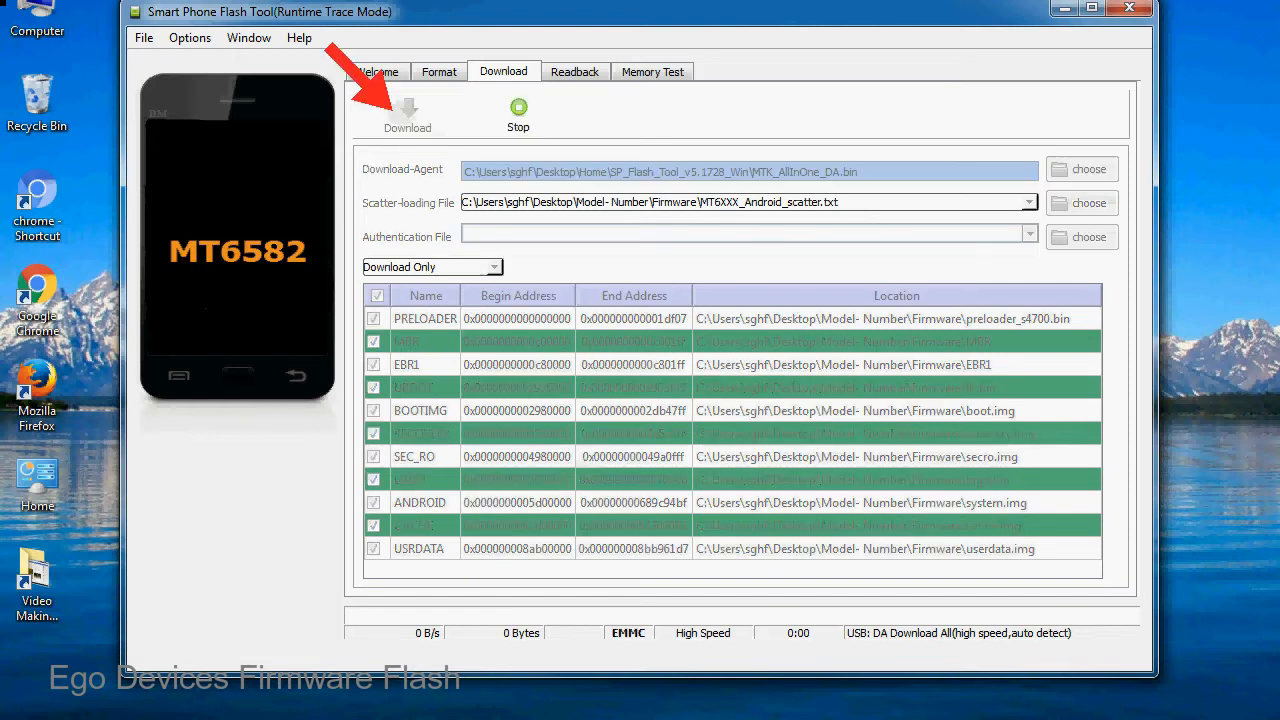
left_click(407, 110)
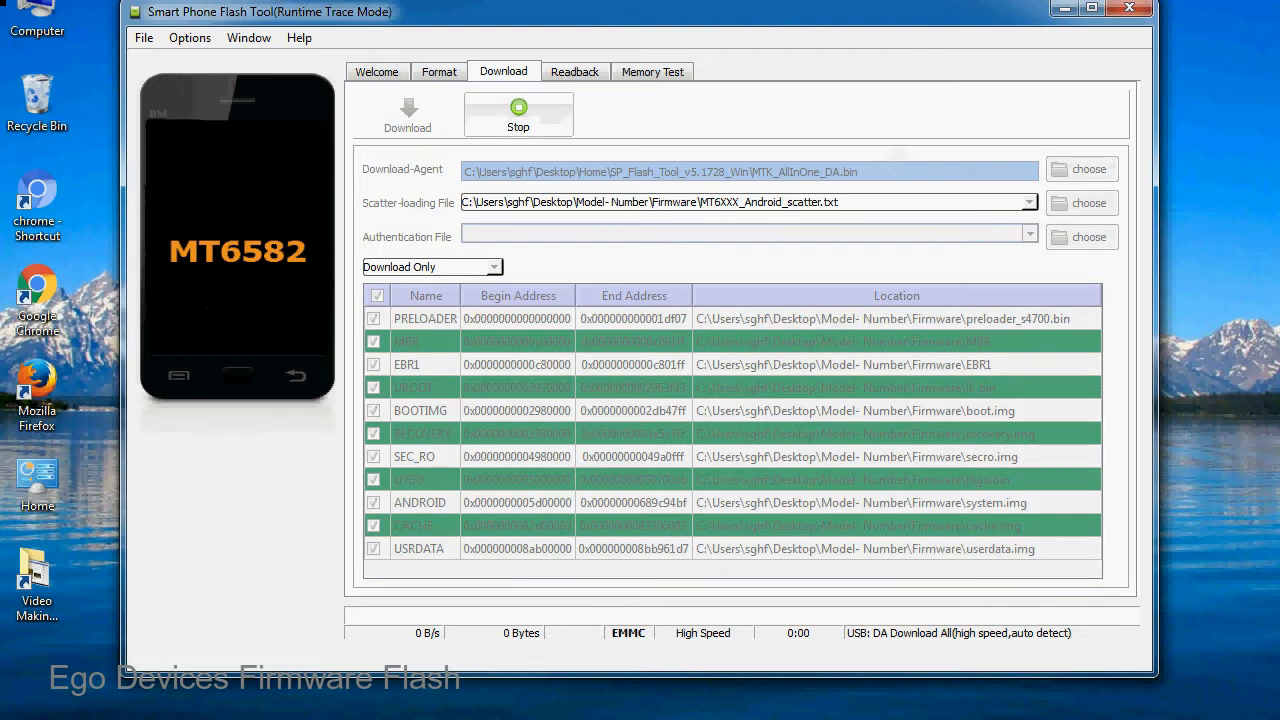